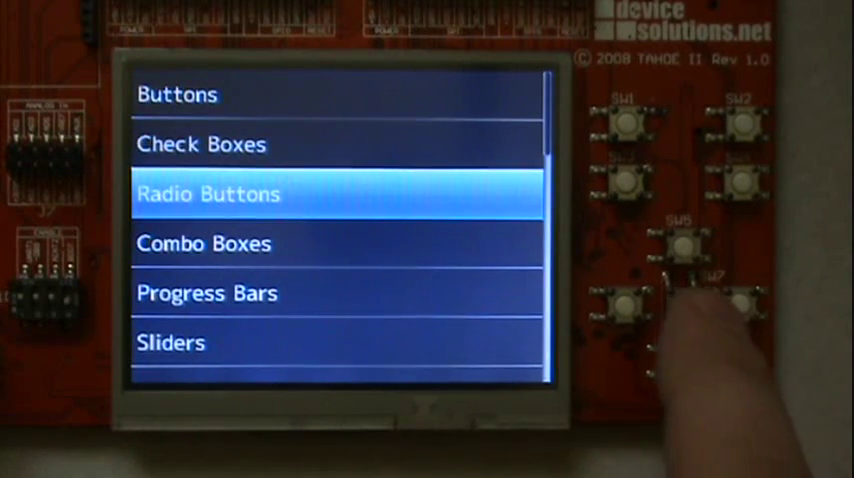
# Open the radio buttons demo and change the Simple Text animal to Owl.
pyautogui.click(208, 194)
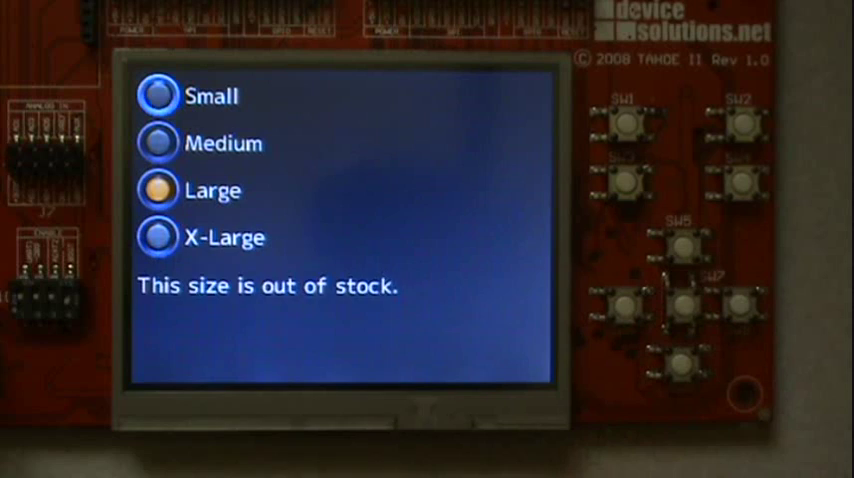
pyautogui.click(157, 237)
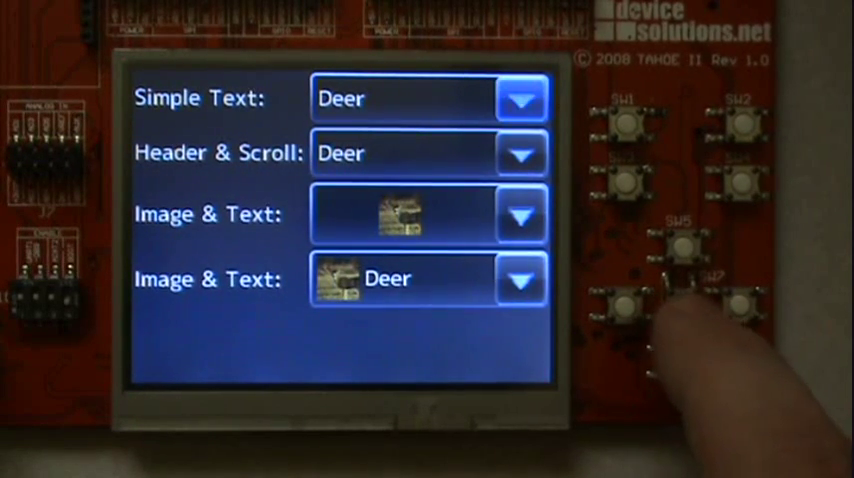
pyautogui.click(521, 98)
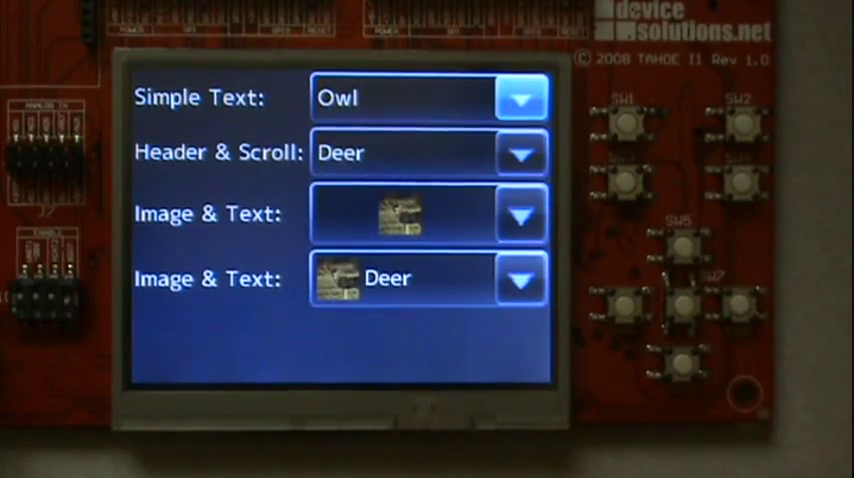
pyautogui.click(520, 97)
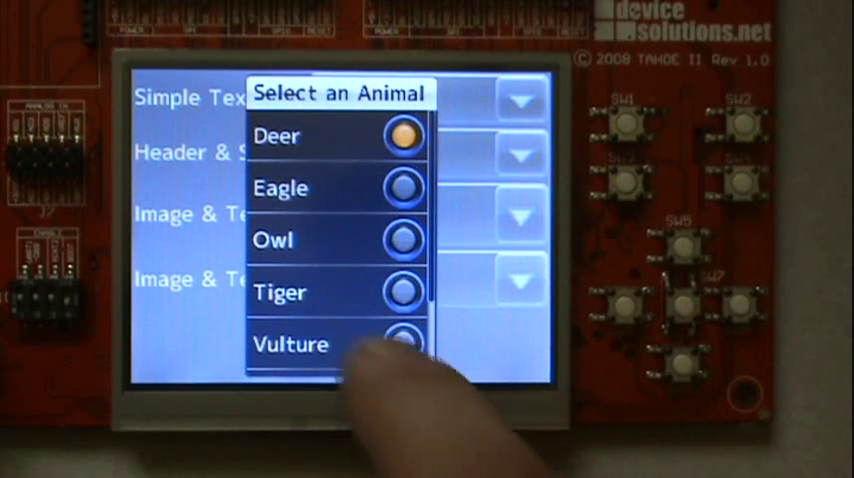
pyautogui.scroll(-3)
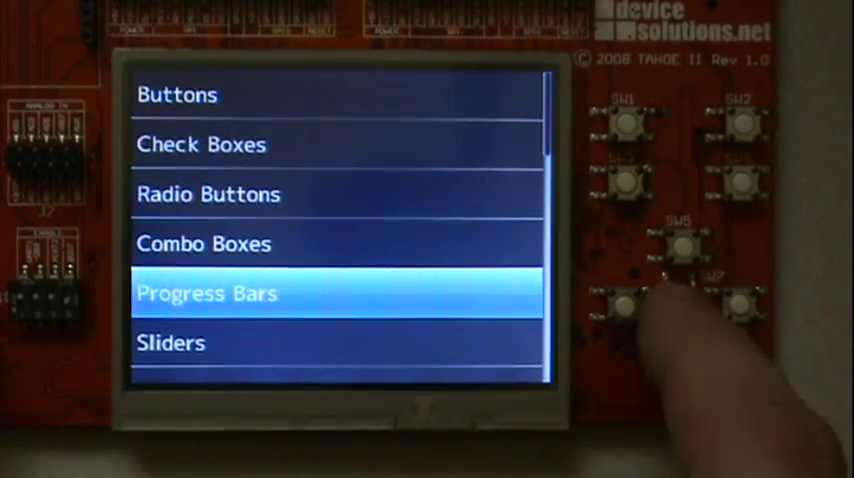
# Raise the progress bar from 10 to 30 and drag the horizontal slider to 68.
pyautogui.click(207, 293)
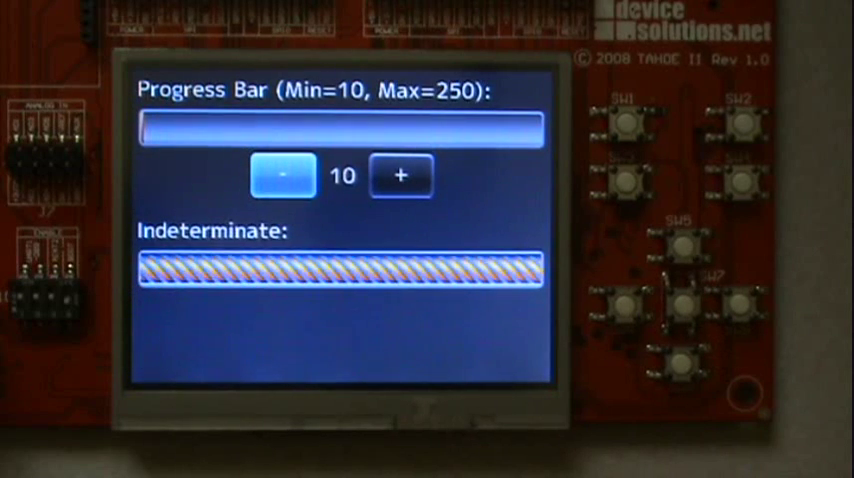
pyautogui.click(400, 175)
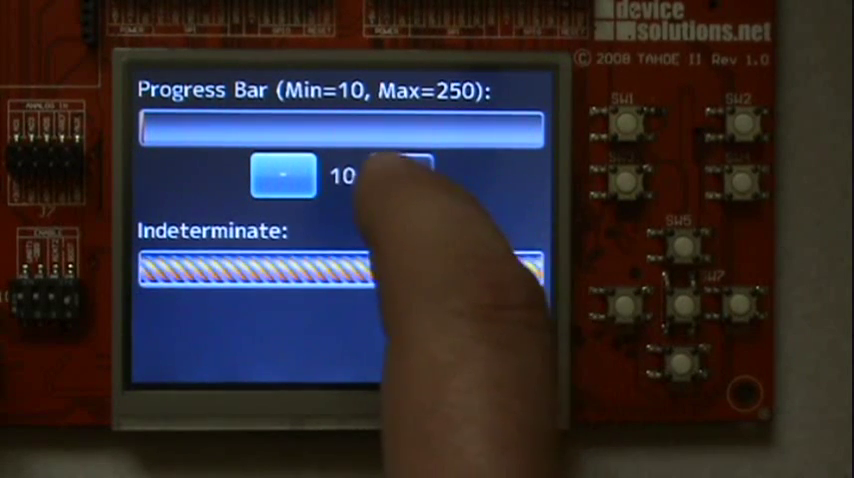
pyautogui.click(399, 175)
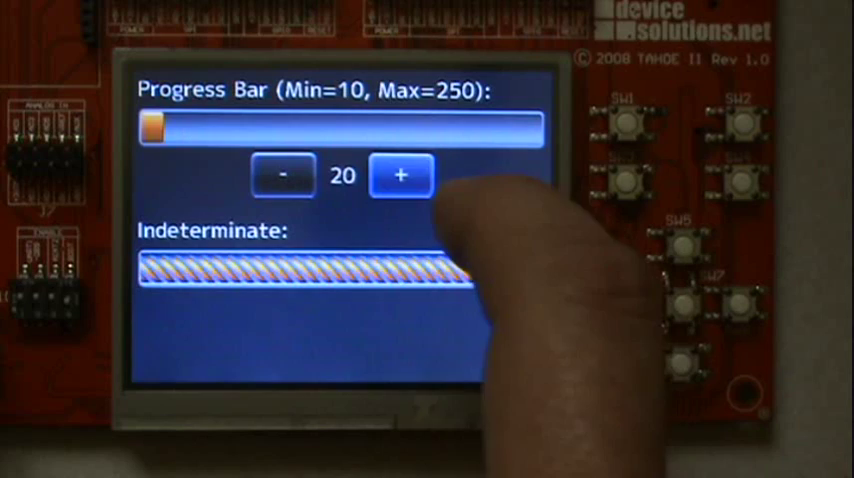
pyautogui.click(399, 175)
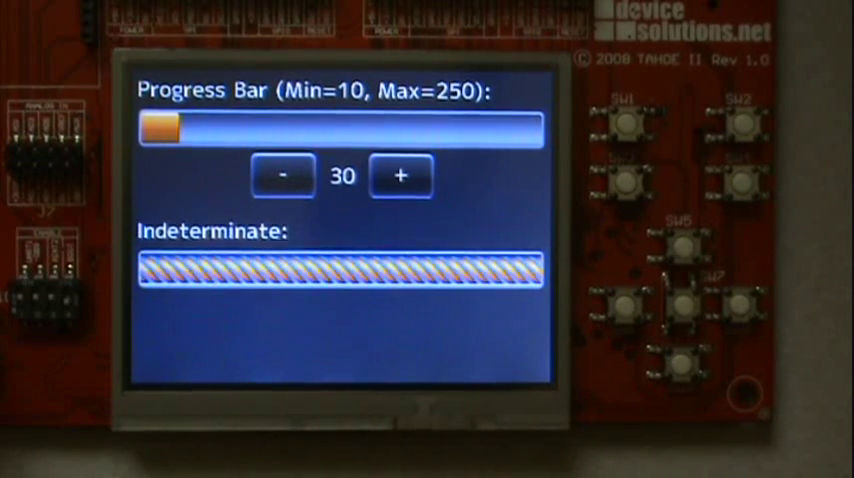
pyautogui.click(283, 175)
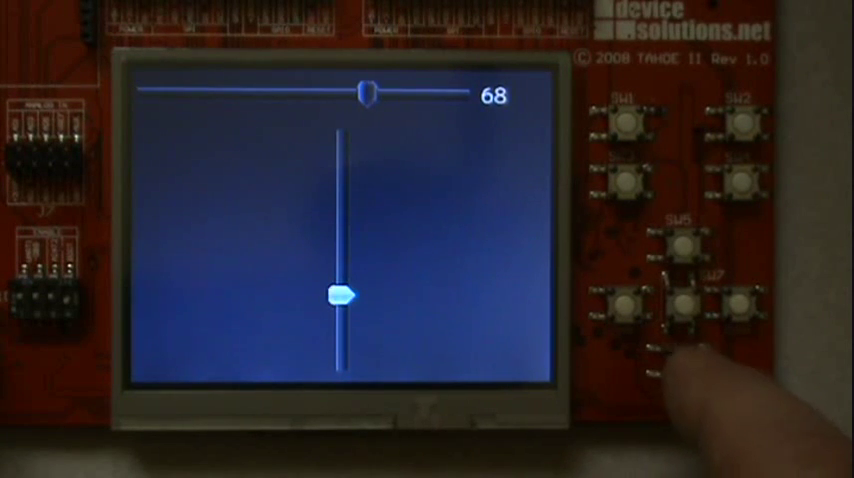
pyautogui.moveTo(365, 94); pyautogui.dragTo(263, 94)
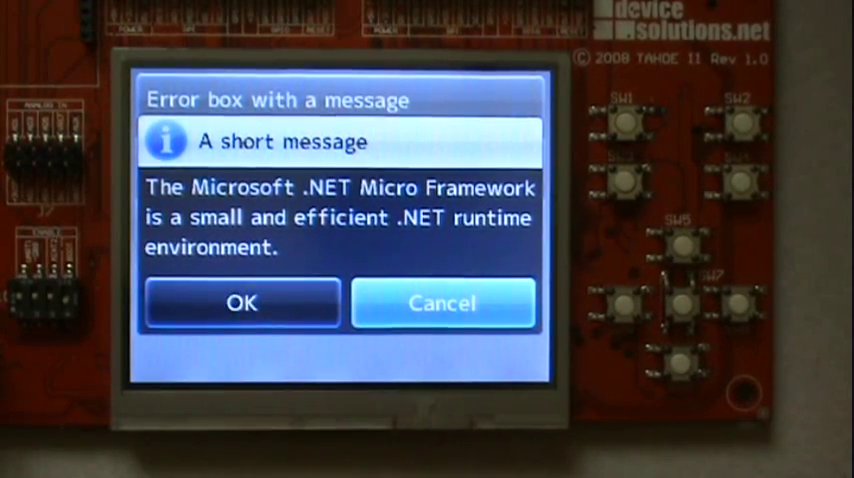
# Dismiss the short message box, then answer No to the long Yes/No/Cancel message.
pyautogui.click(242, 303)
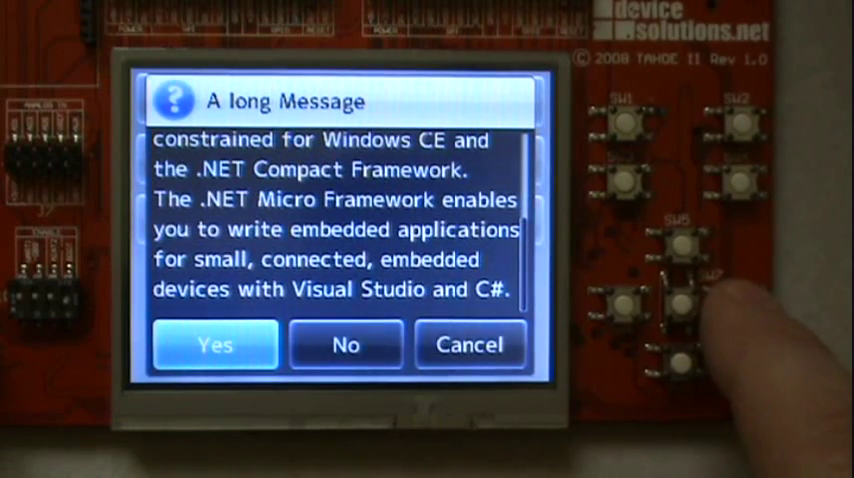
pyautogui.click(344, 345)
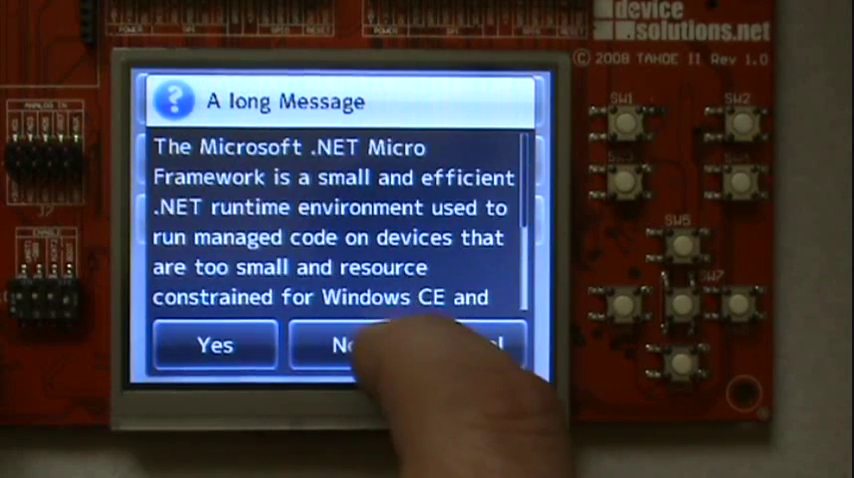
pyautogui.click(350, 345)
pyautogui.write('jgf')
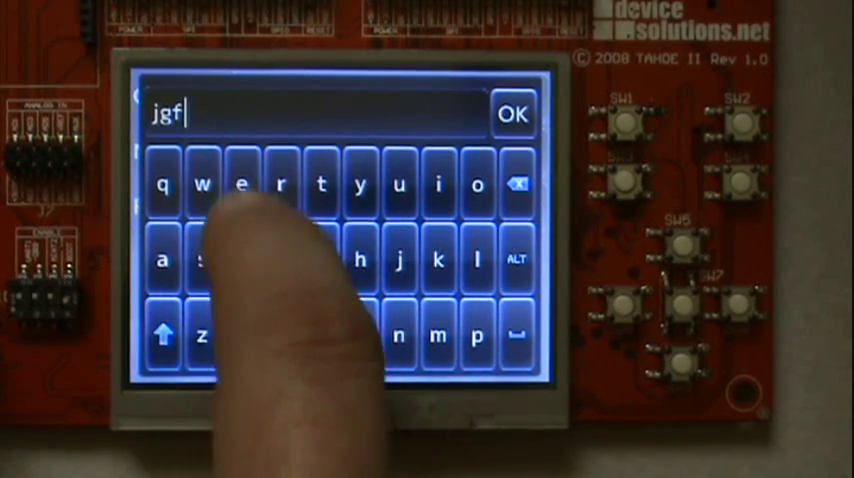
# Enter 'jgfGF53as' in the Qwerty field and '578' in the Numeric field.
pyautogui.click(166, 332)
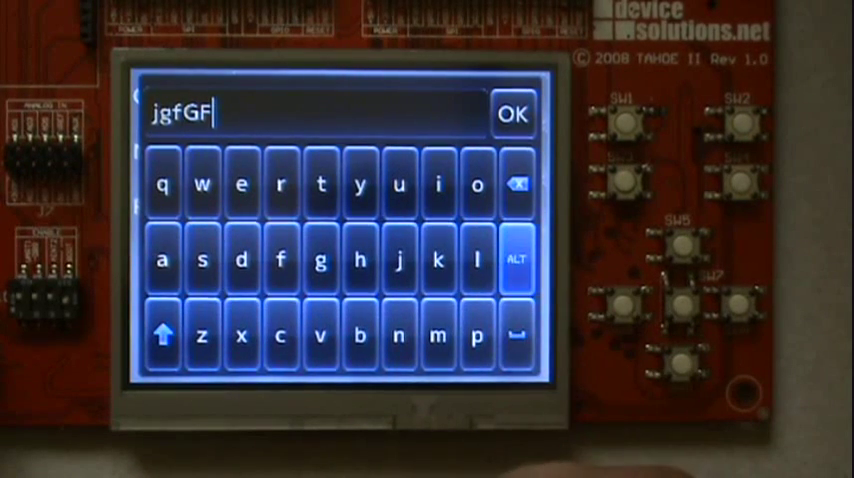
pyautogui.click(513, 258)
pyautogui.write('5')
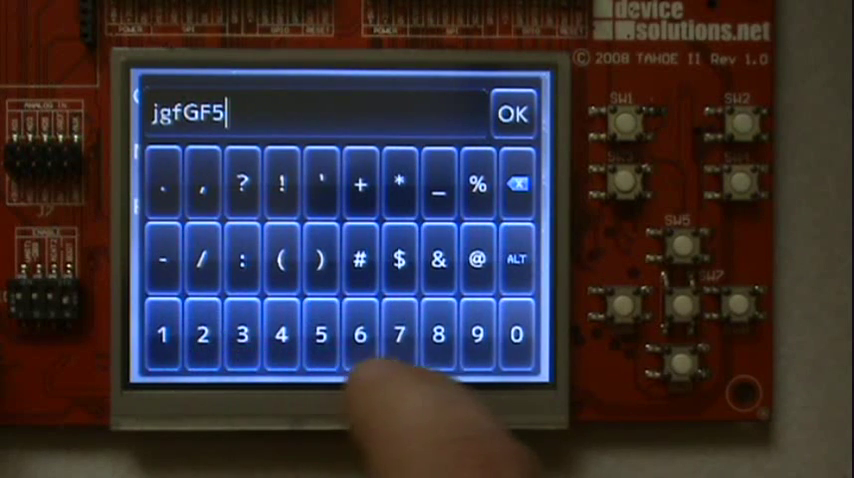
pyautogui.click(240, 333)
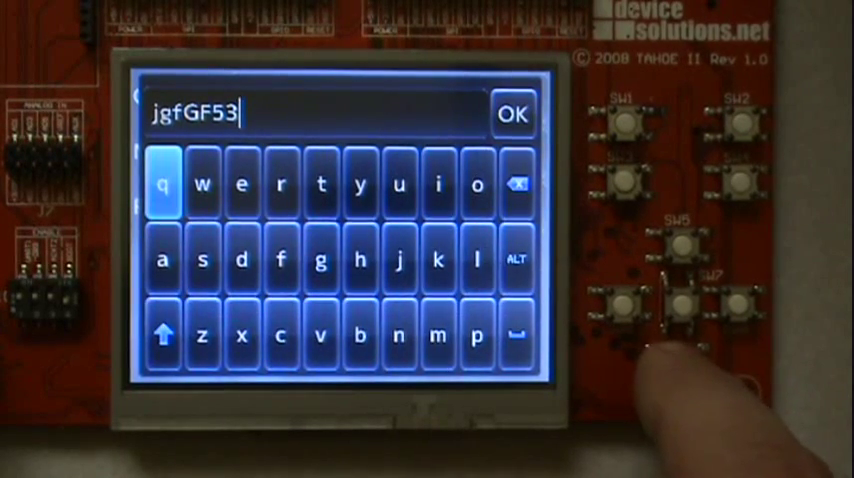
pyautogui.click(162, 258)
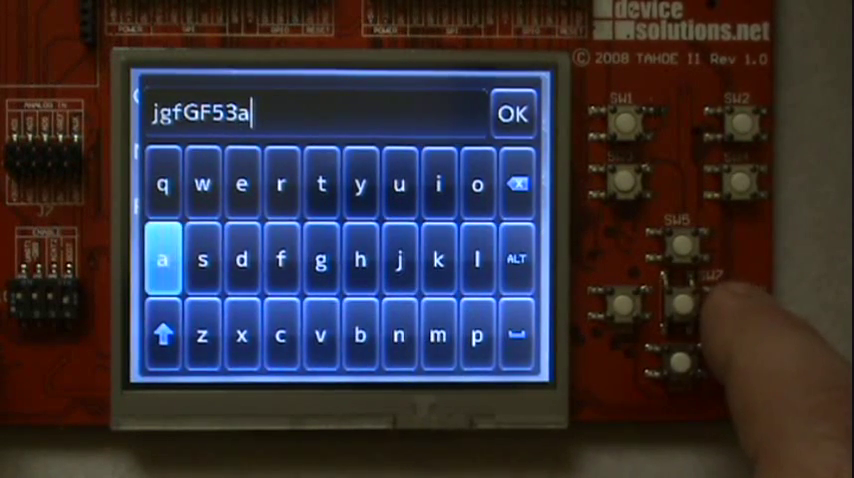
pyautogui.click(200, 258)
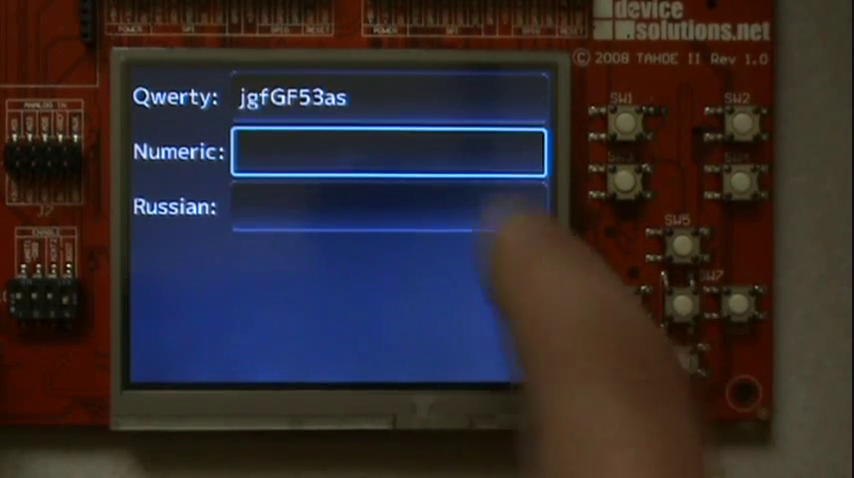
pyautogui.click(390, 152)
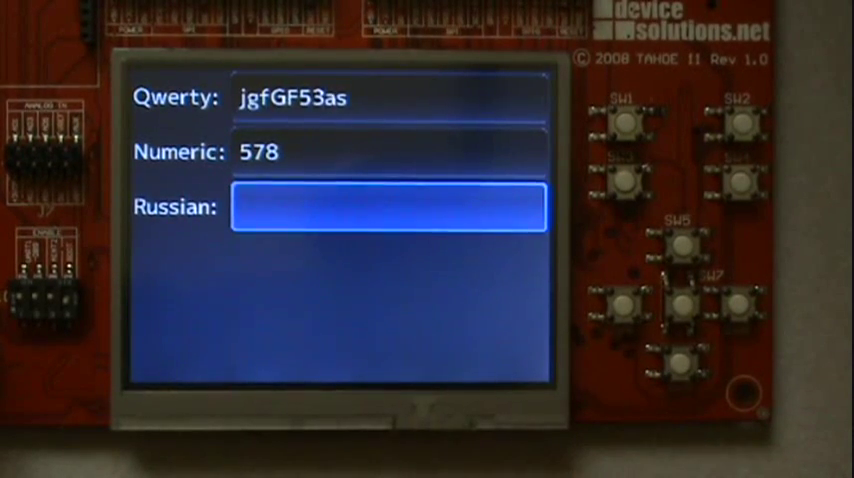
pyautogui.click(388, 206)
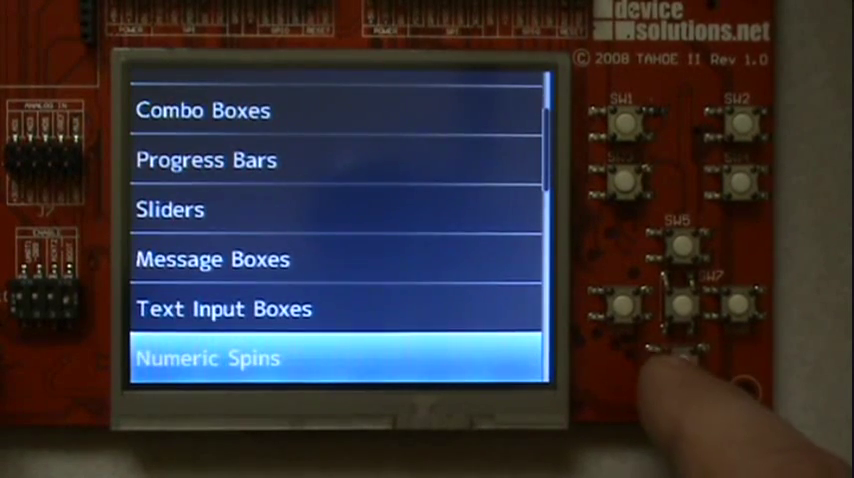
# Go to the Numeric Spins demo from the controls menu.
pyautogui.click(208, 357)
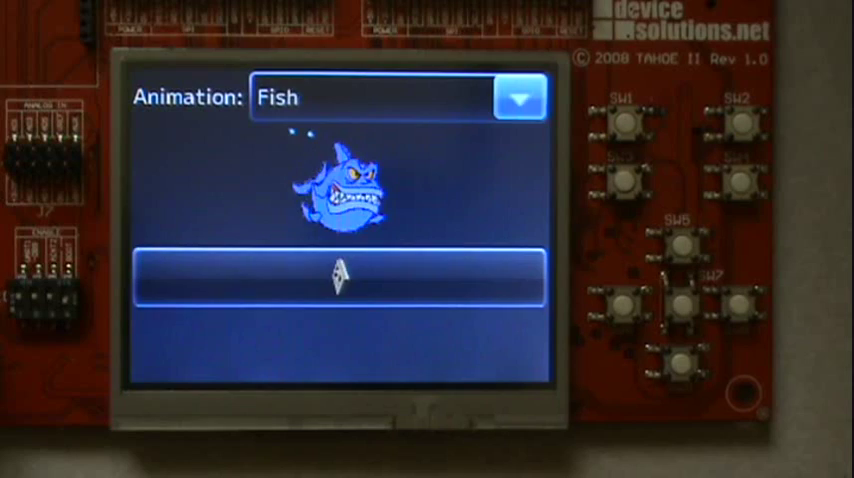
# Change the Animated Images animation from Fish to Email Sign.
pyautogui.click(519, 97)
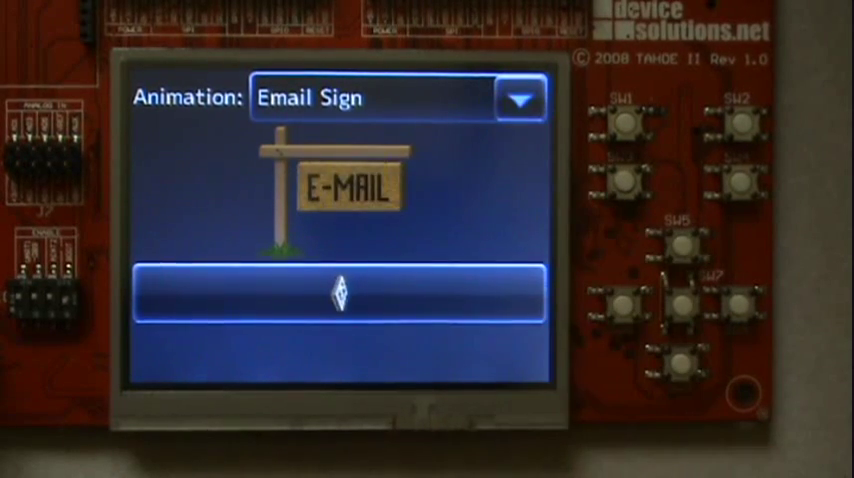
pyautogui.click(519, 98)
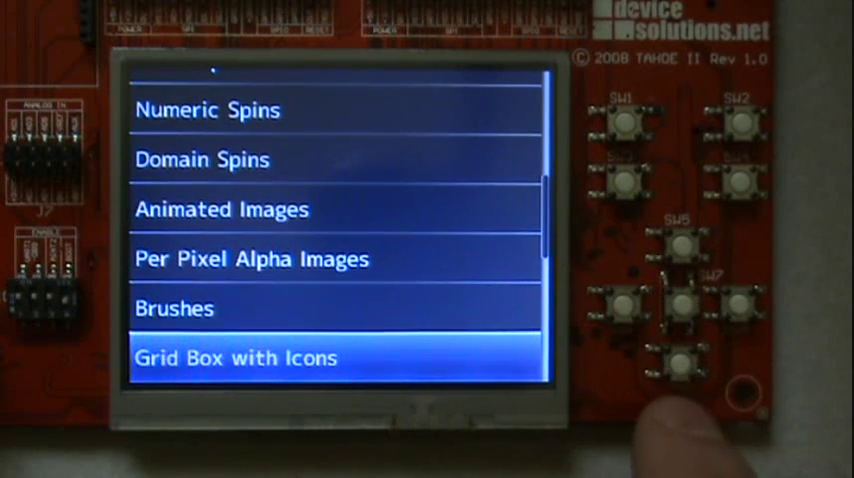
# Browse Grid Box with Icons, List Box Items, Group Boxes and Tab Control, then return to the menu.
pyautogui.click(235, 357)
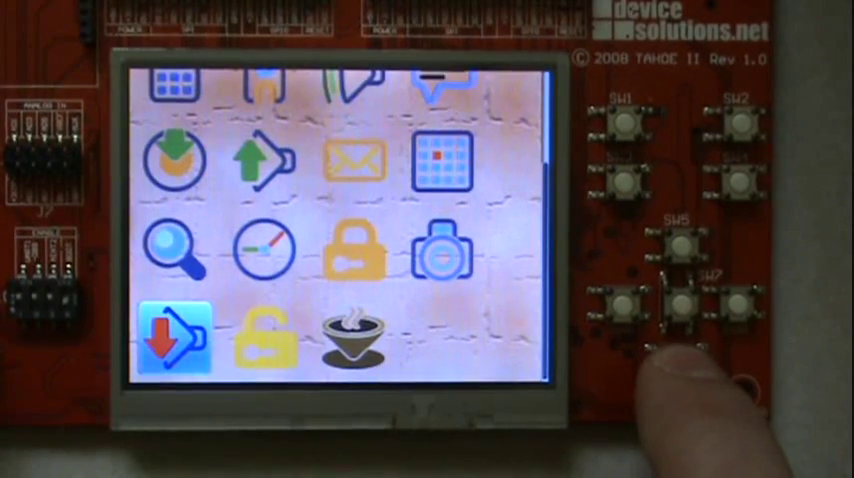
pyautogui.click(683, 252)
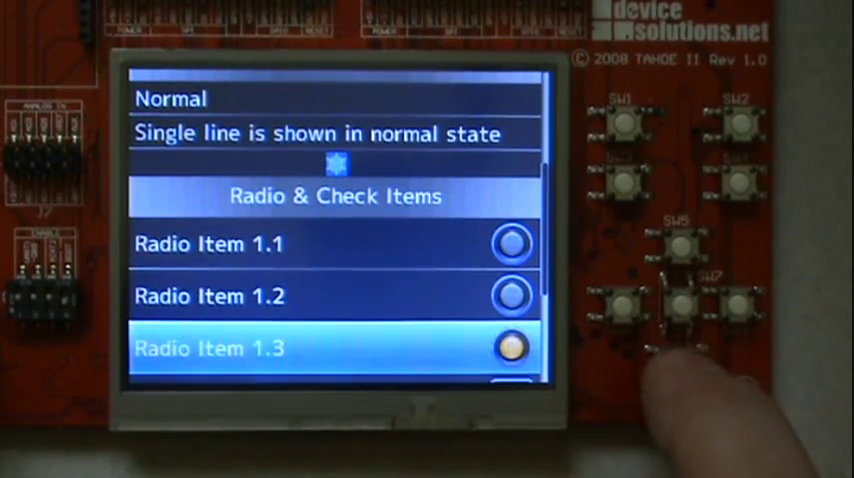
pyautogui.click(680, 360)
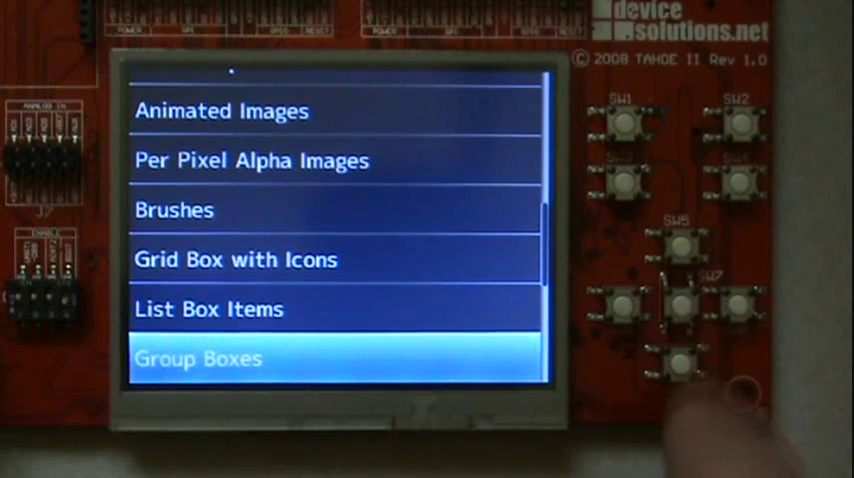
pyautogui.click(197, 358)
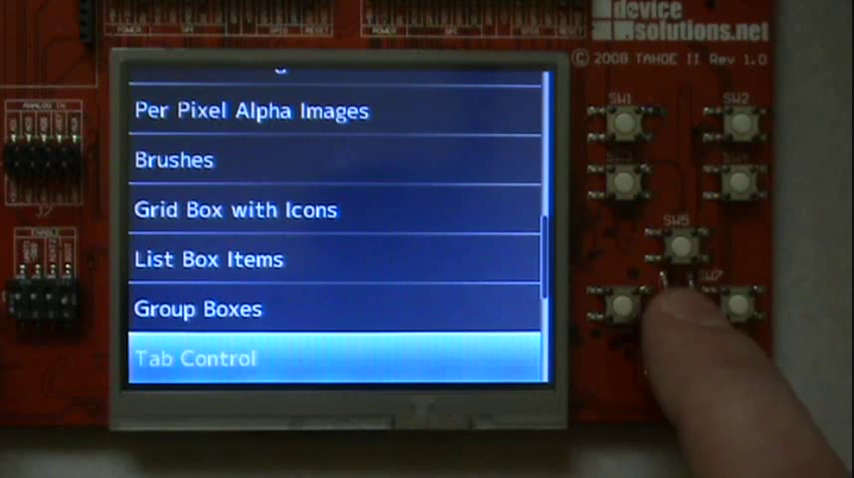
pyautogui.click(195, 358)
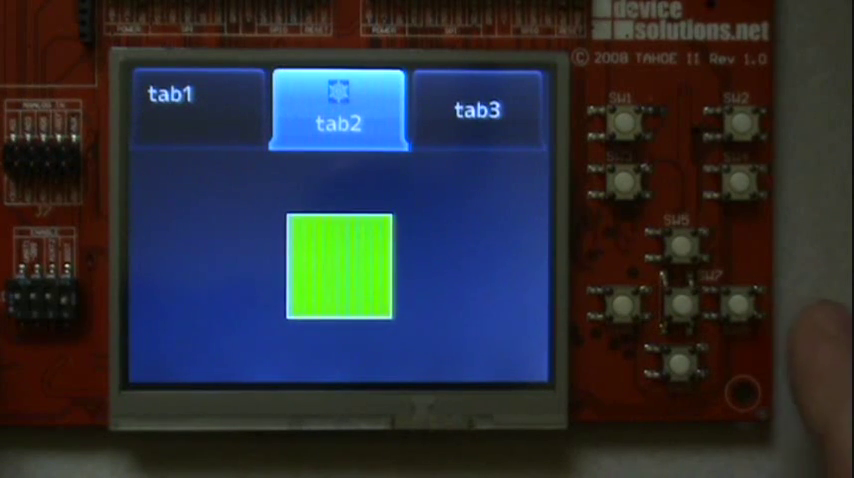
pyautogui.click(477, 108)
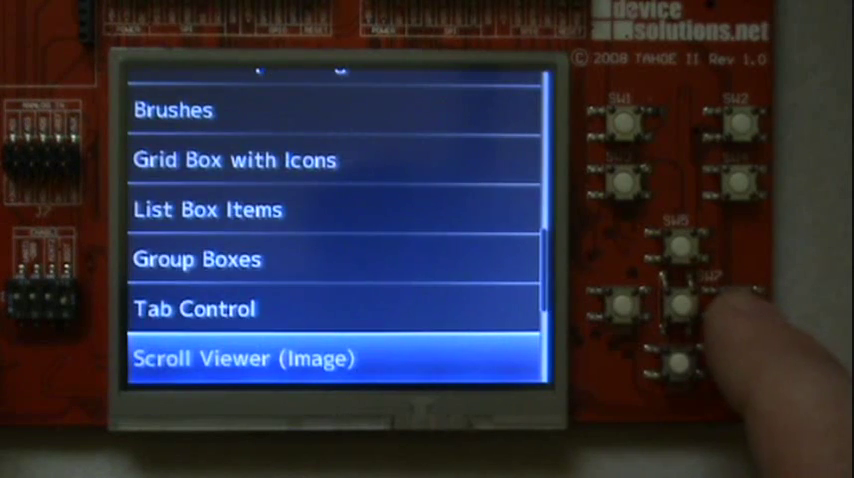
# View the Scroll Viewer (Image) demo and scroll through the Scroll Viewer (Dialog) demo.
pyautogui.click(241, 358)
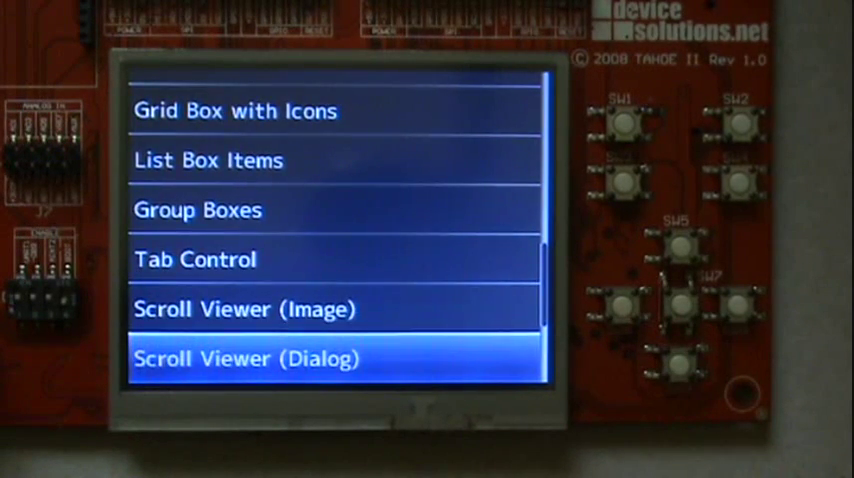
pyautogui.click(248, 357)
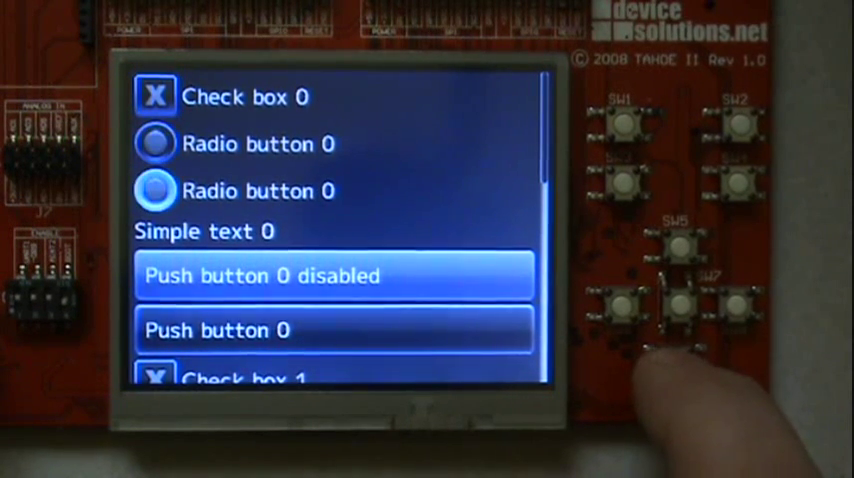
pyautogui.scroll(-3)
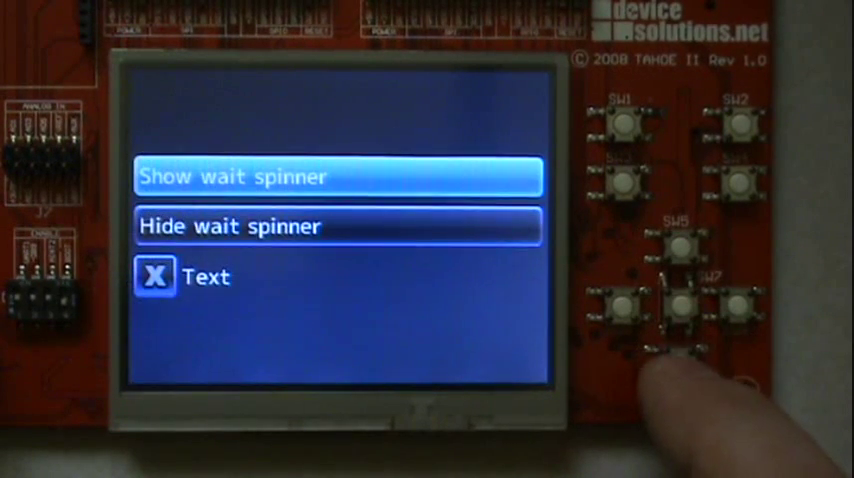
pyautogui.click(338, 176)
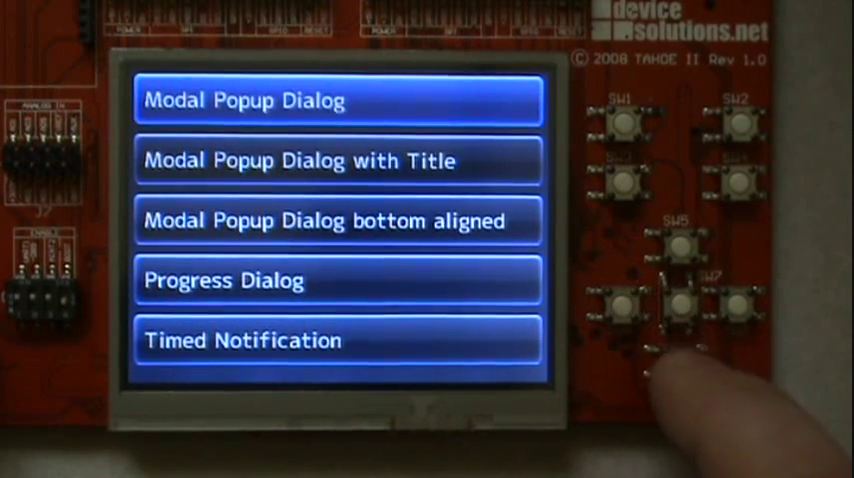
# Try the custom popup dialogs, showing and then cancelling the loading Progress Dialog.
pyautogui.click(338, 100)
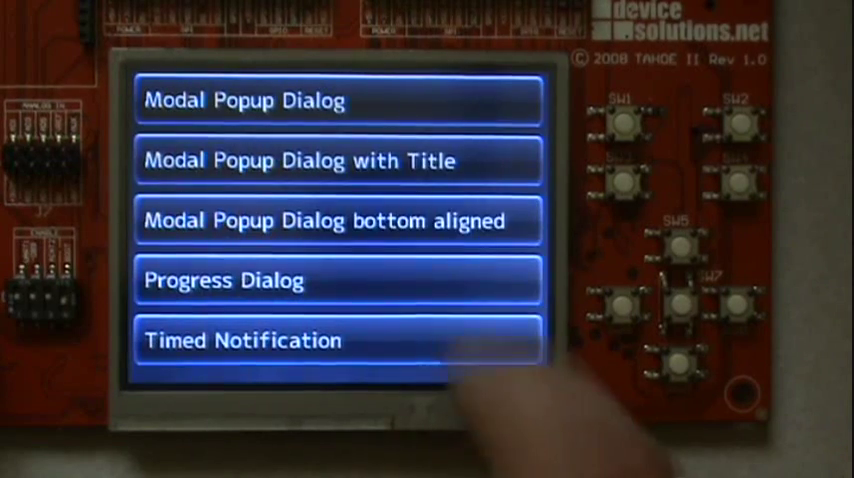
pyautogui.click(336, 160)
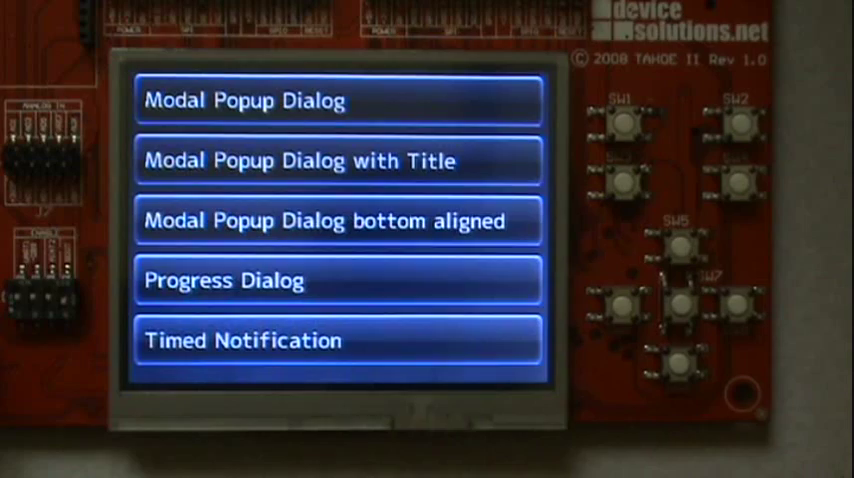
pyautogui.click(338, 160)
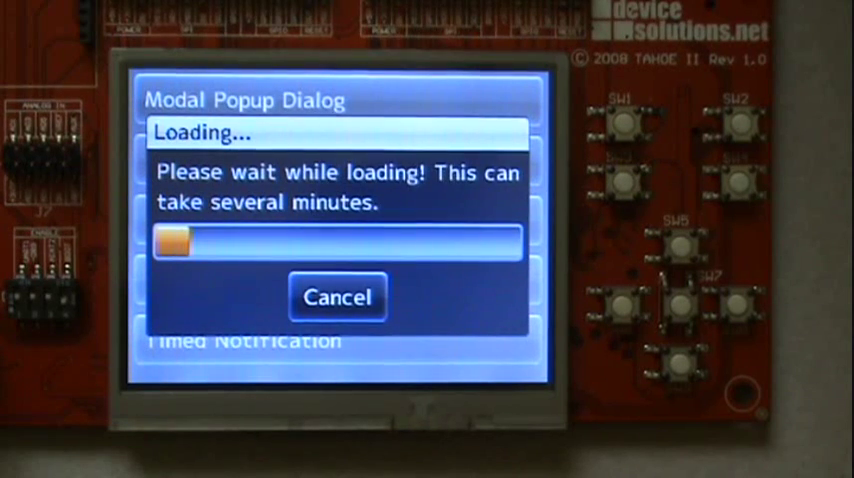
pyautogui.click(337, 297)
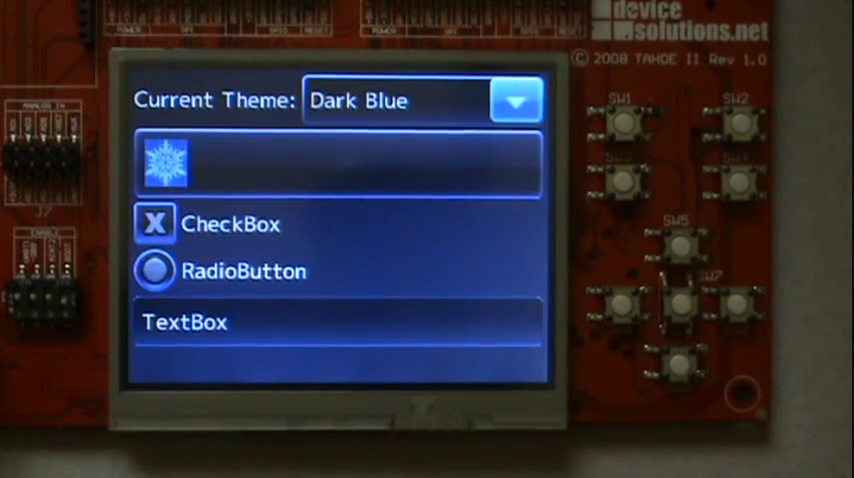
# Switch the current theme to Green, confirm it, and open the Melody Player melody list.
pyautogui.click(515, 100)
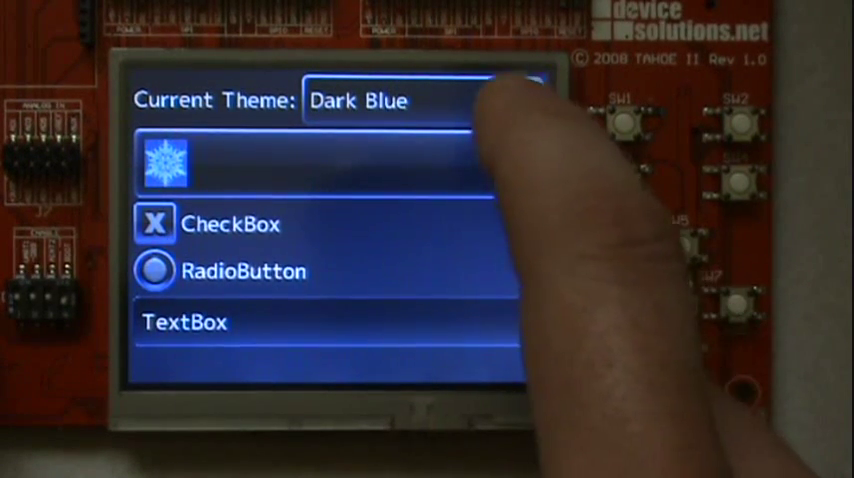
pyautogui.click(500, 99)
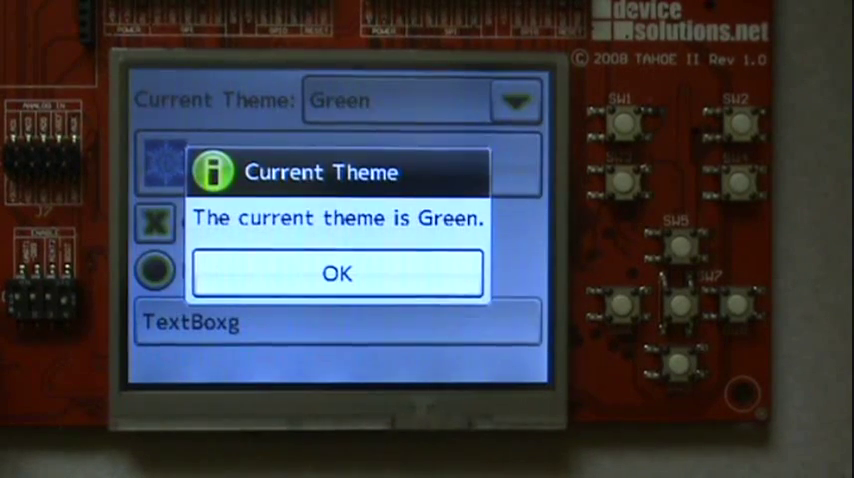
pyautogui.click(337, 273)
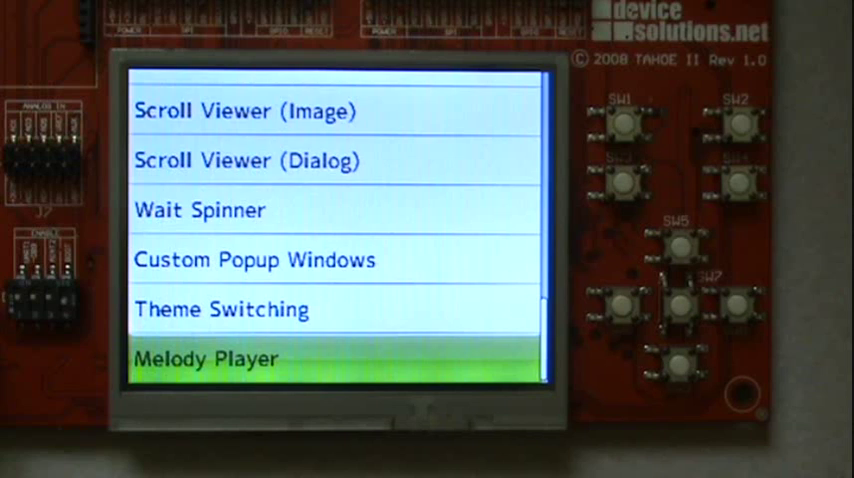
pyautogui.click(205, 358)
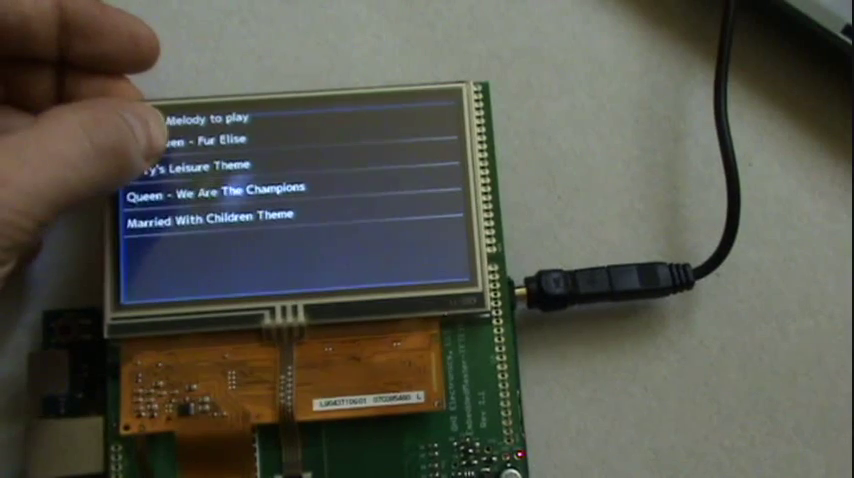